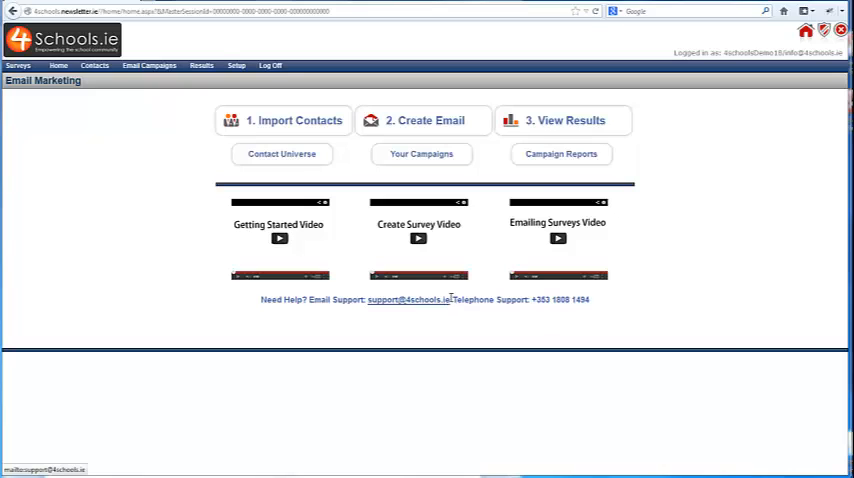
mouse_move(172, 256)
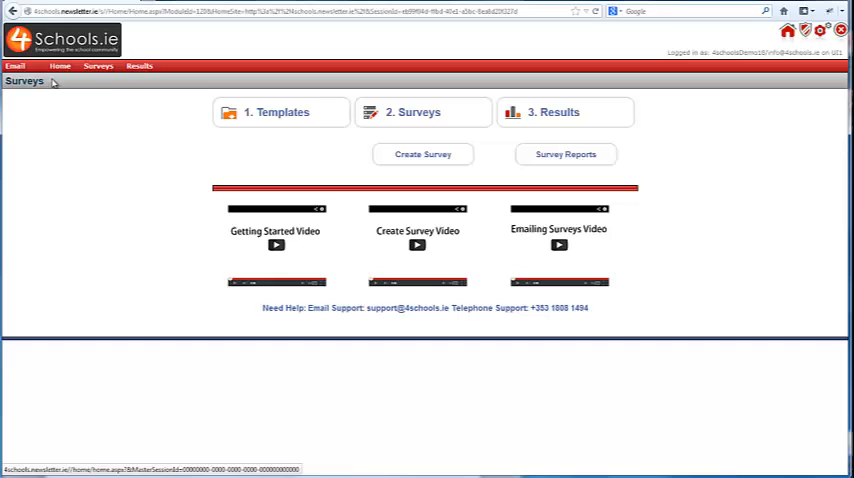
- Go to the Surveys section from the email marketing home page
click(424, 154)
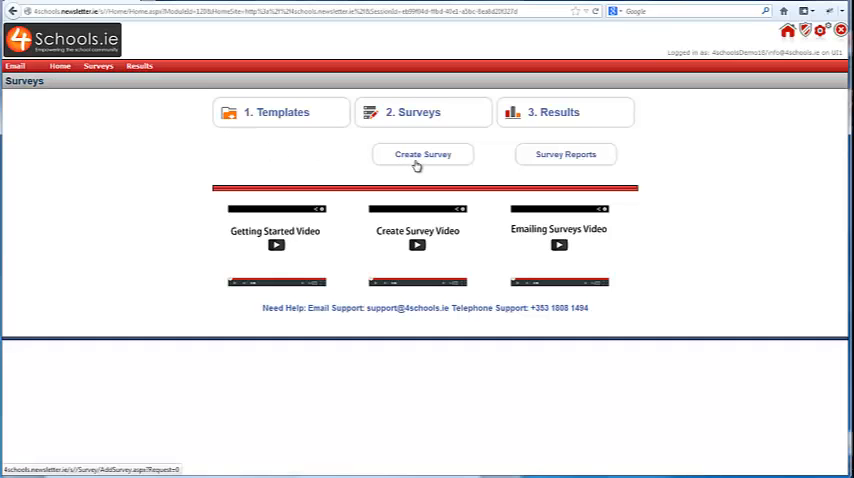
- Create and save a new survey named SampleSurvey with description Sample Survey
click(422, 154)
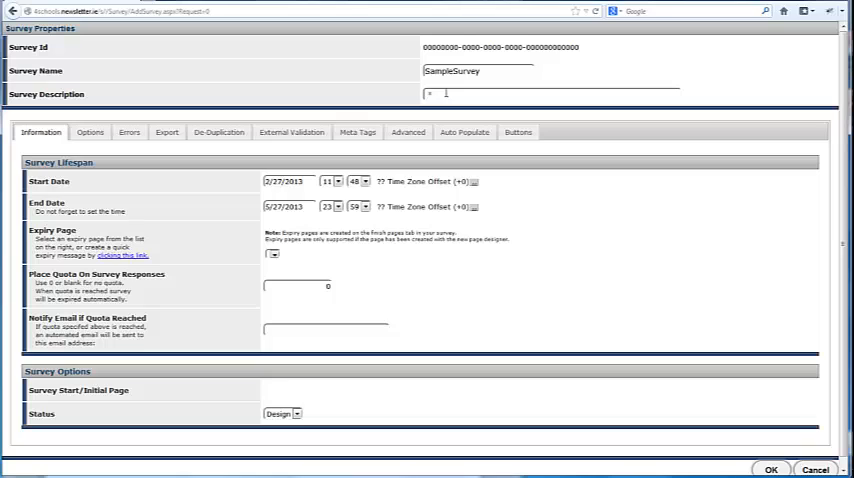
text(Sample Survey)
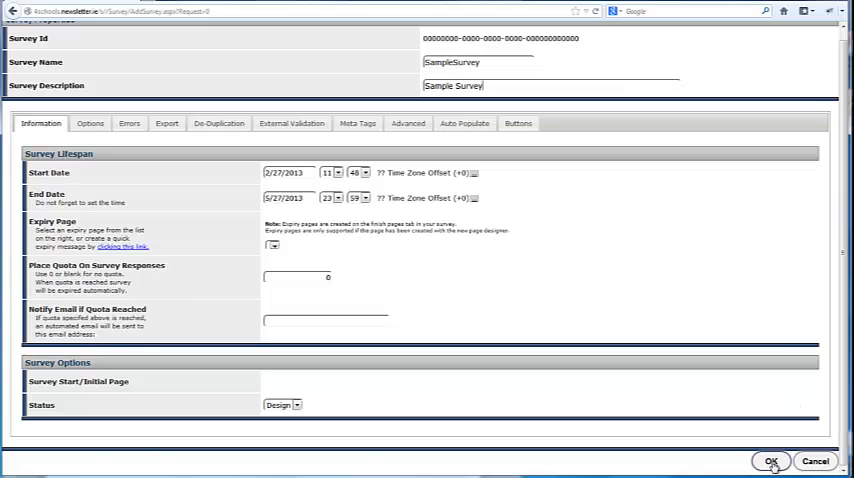
click(772, 460)
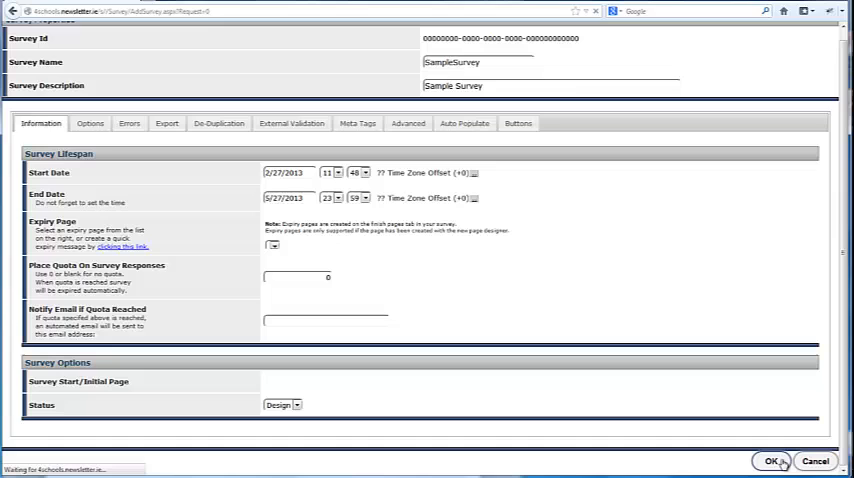
click(774, 456)
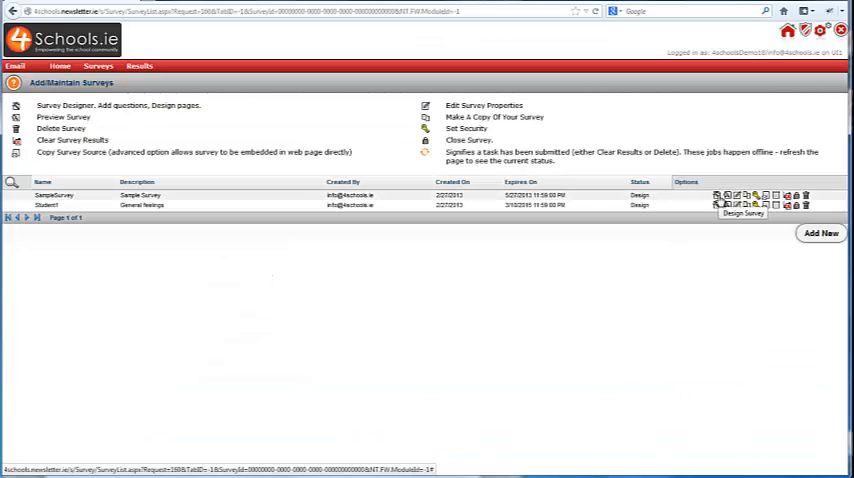
- Open SampleSurvey's empty question list for designing
click(726, 196)
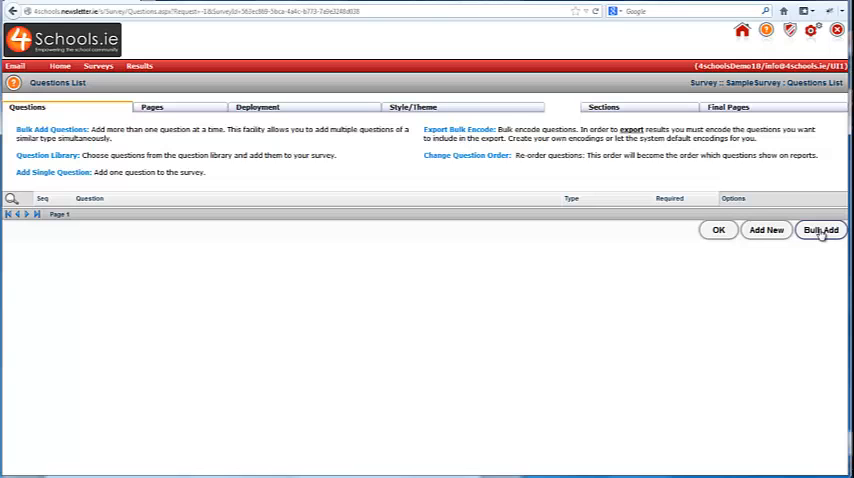
- Start bulk-adding questions and select the two rating questions with answers in Word
click(824, 228)
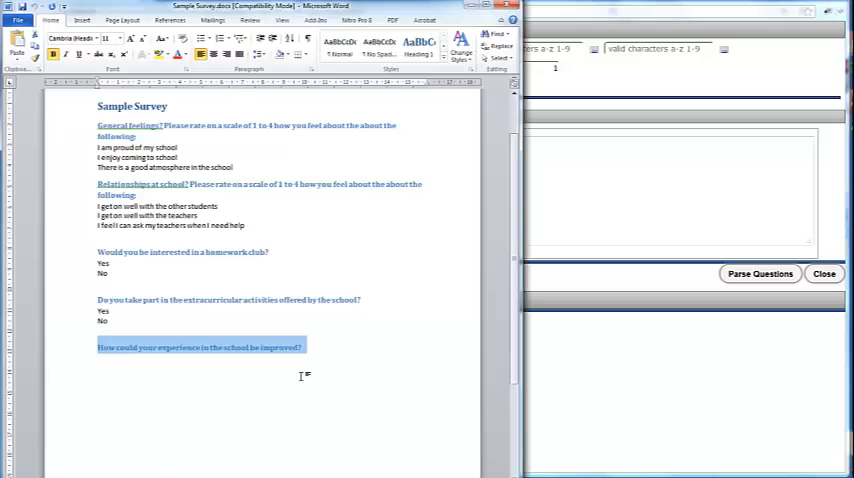
click(300, 348)
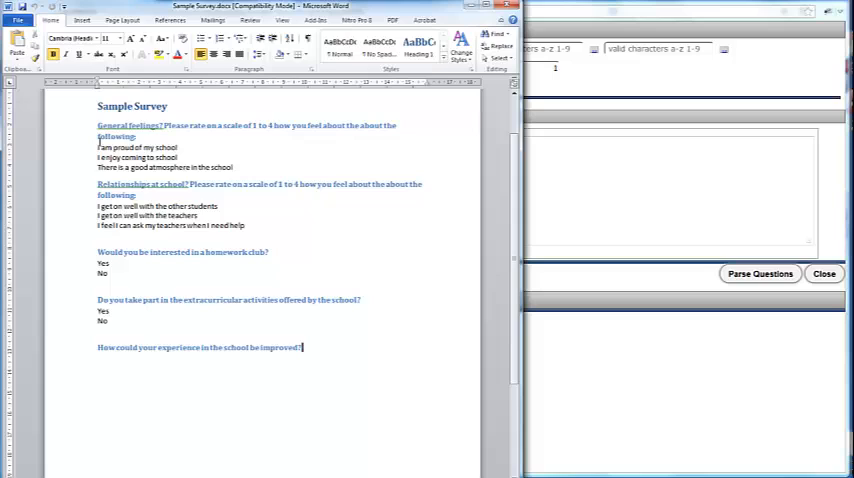
drag(96, 124, 244, 224)
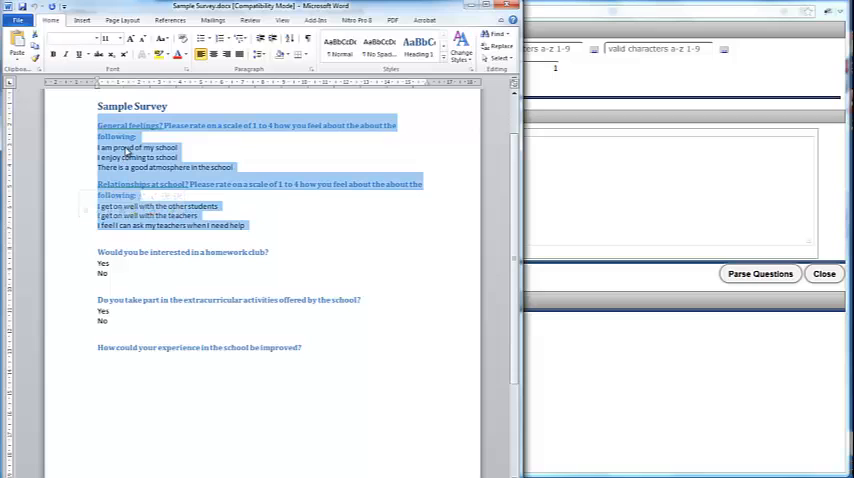
right_click(150, 168)
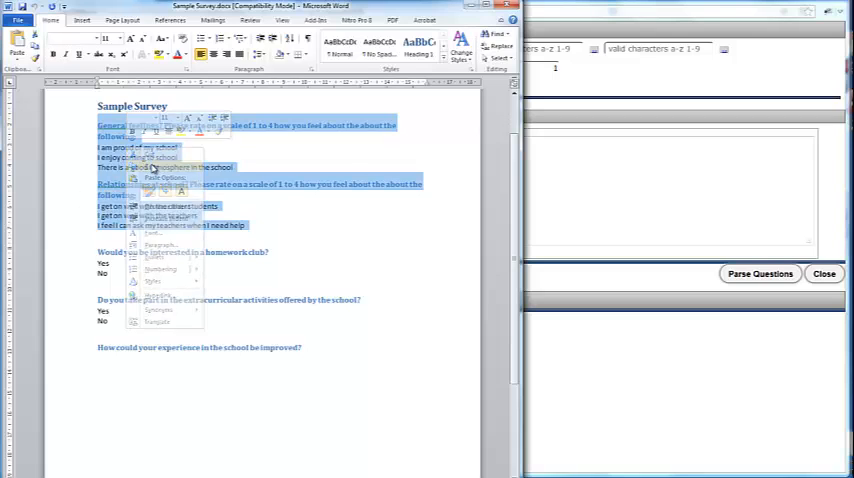
- Copy the two rating questions into the Question Editor as Likert type
click(210, 168)
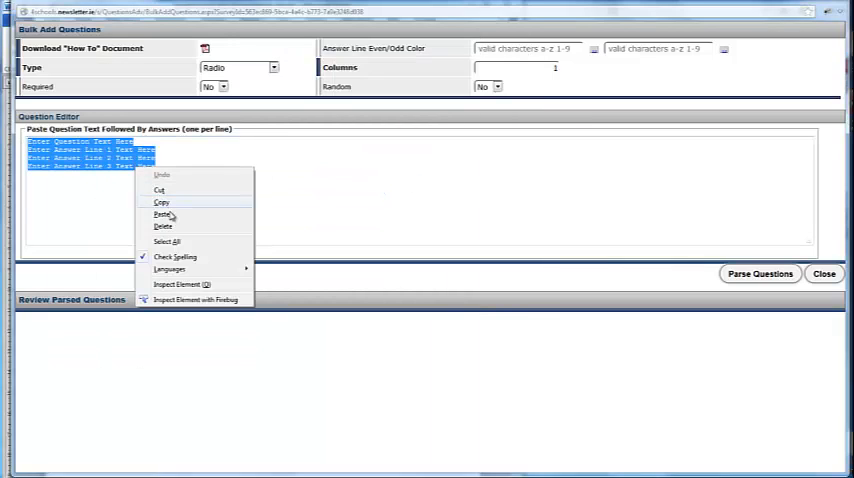
click(160, 214)
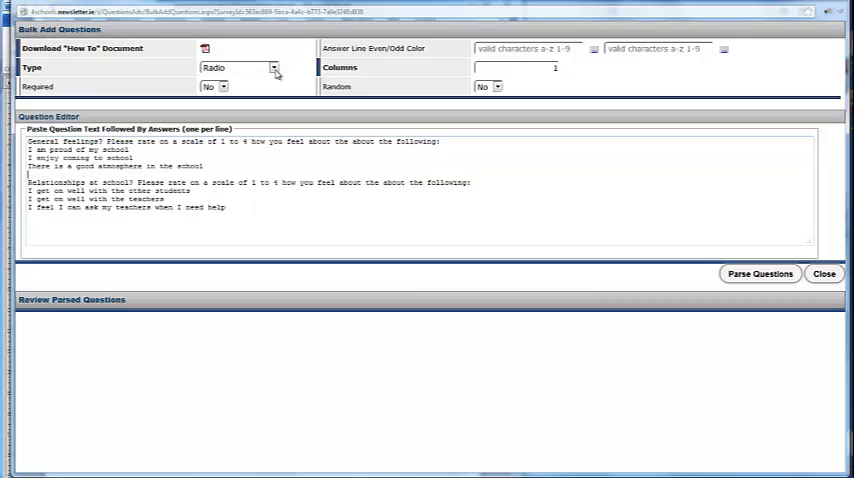
click(272, 68)
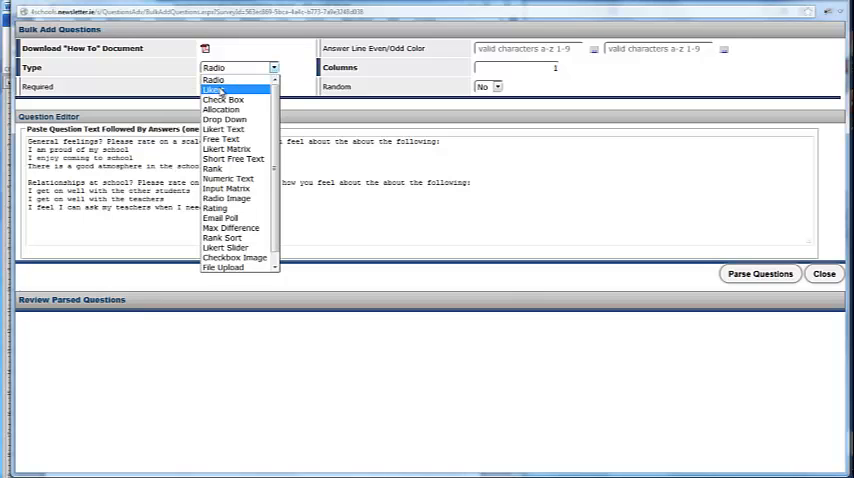
click(212, 92)
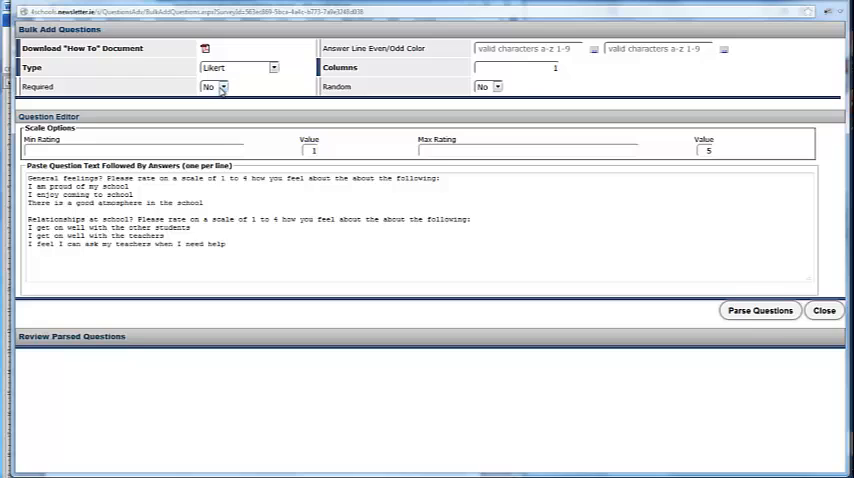
- Make them required, label the scale Strongly Disagree to Strongly Agree, and parse them
click(216, 88)
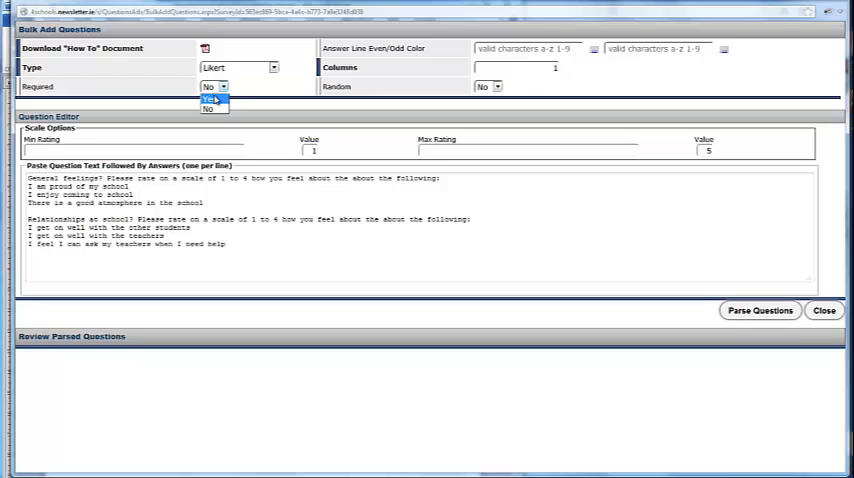
click(208, 100)
text(Strongly Disagree)
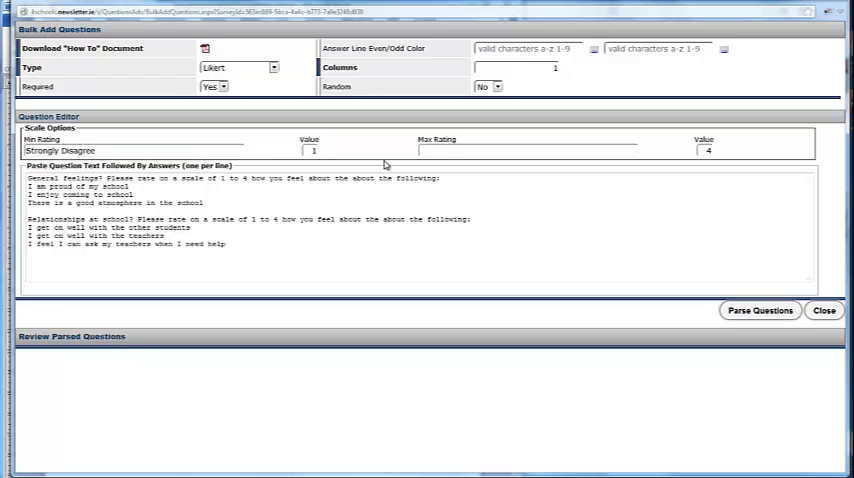
text(S)
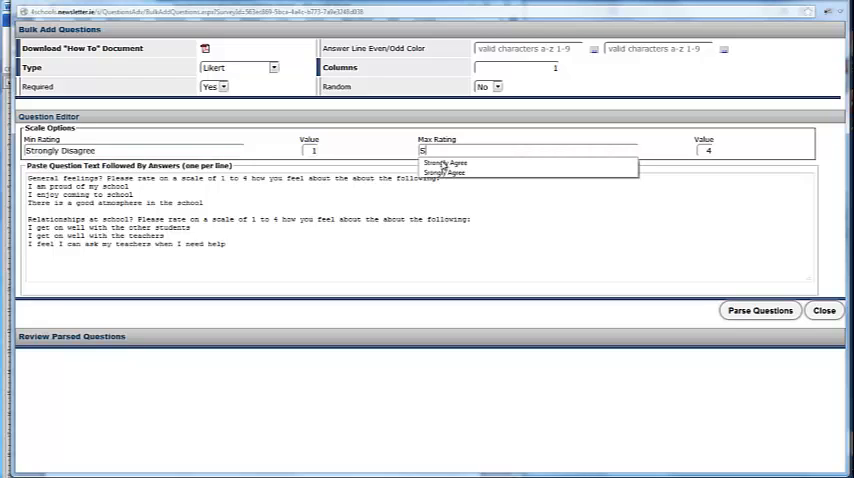
click(446, 162)
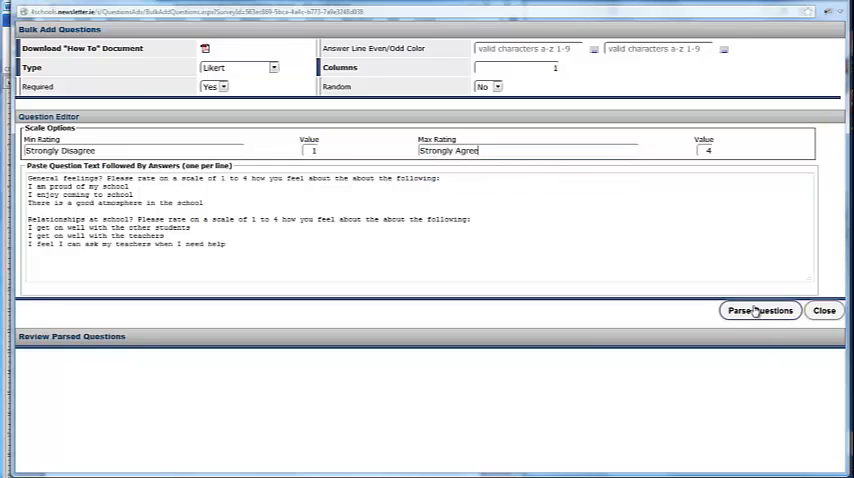
click(760, 310)
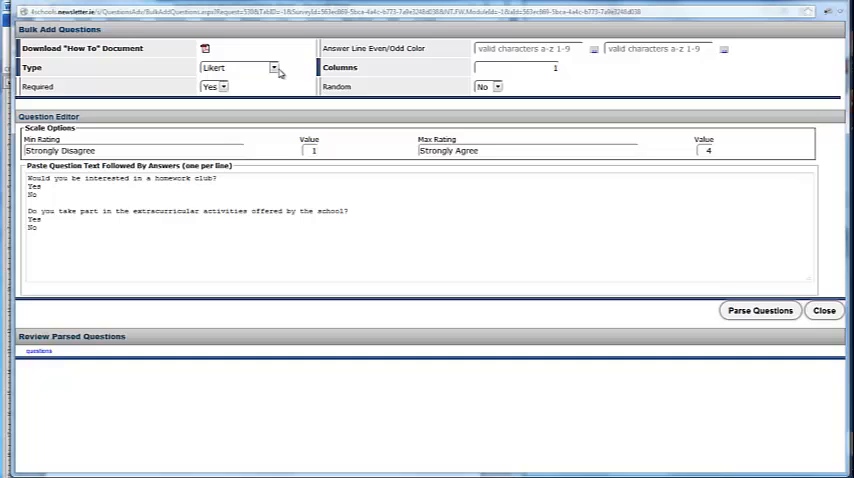
- Parse the two yes/no questions as required Radio questions and save all four
click(272, 68)
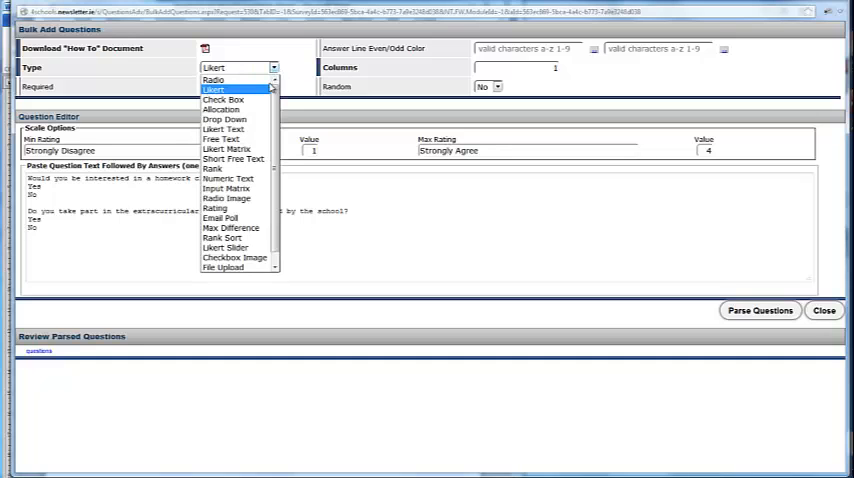
click(212, 80)
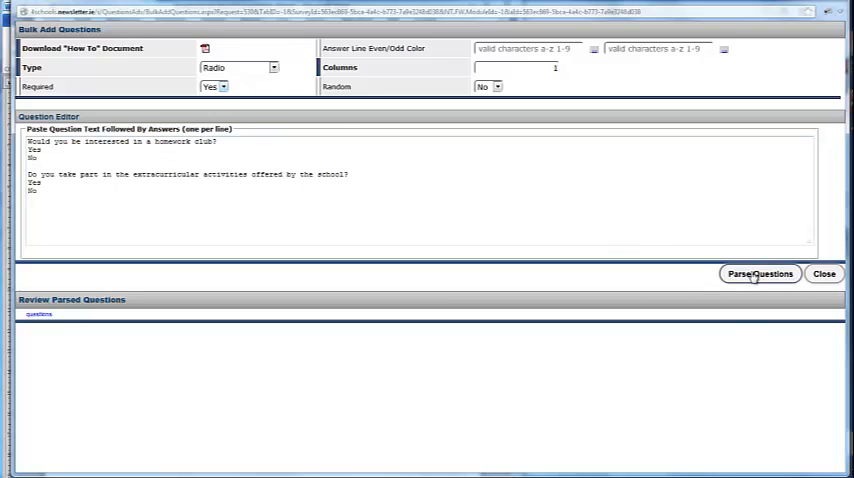
click(760, 272)
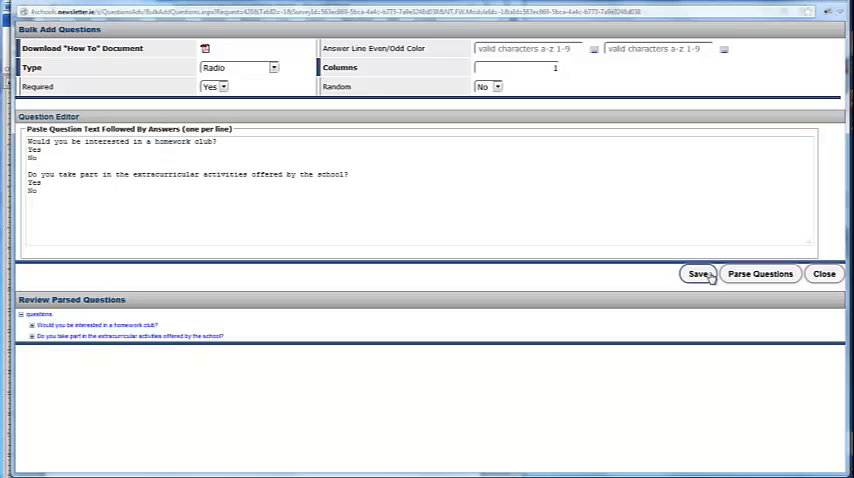
click(698, 274)
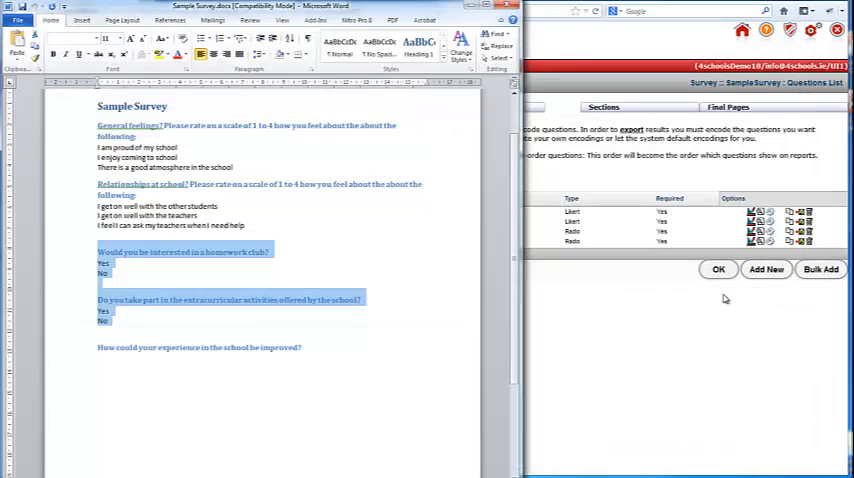
- Add required free-text question "How could your experience in the school be improved?" and save it
click(308, 348)
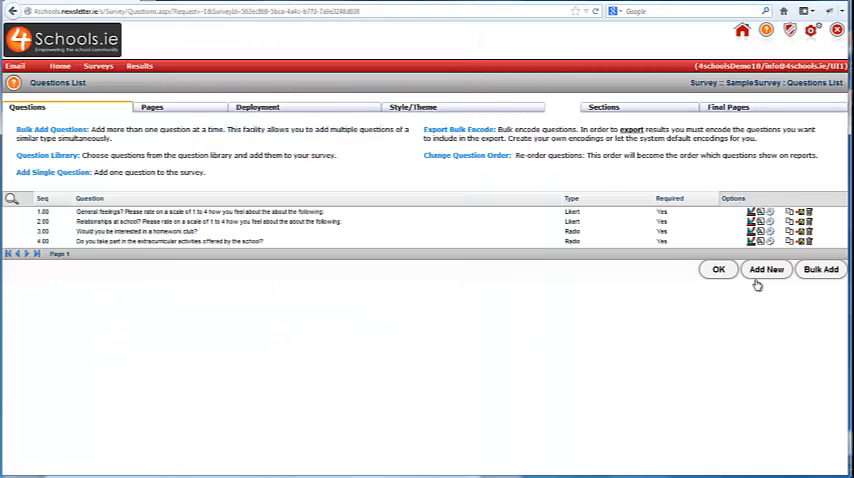
click(766, 268)
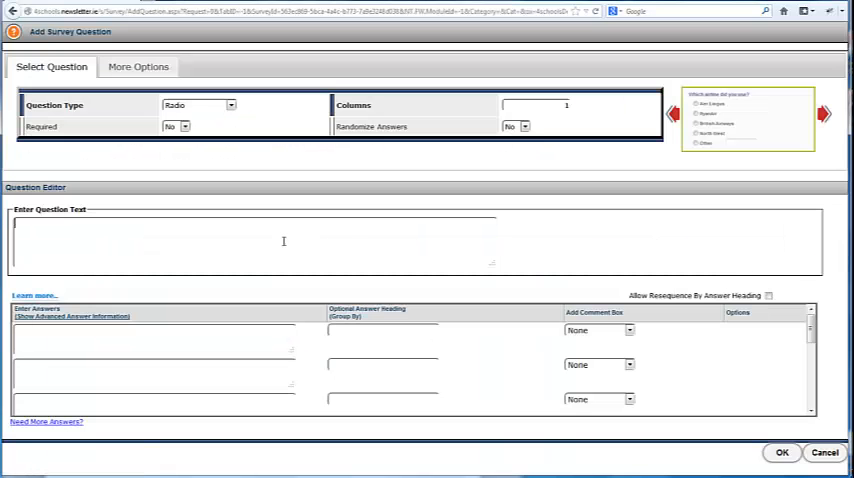
text(How could your experience in the school be improved?)
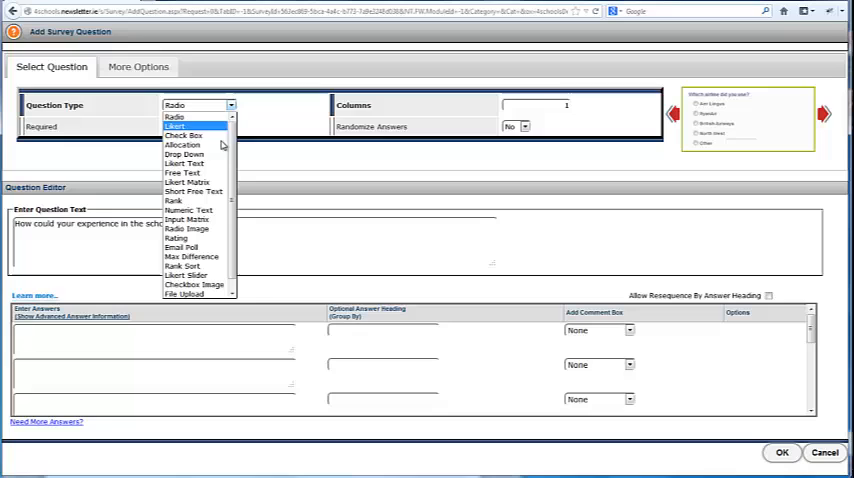
mouse_move(182, 172)
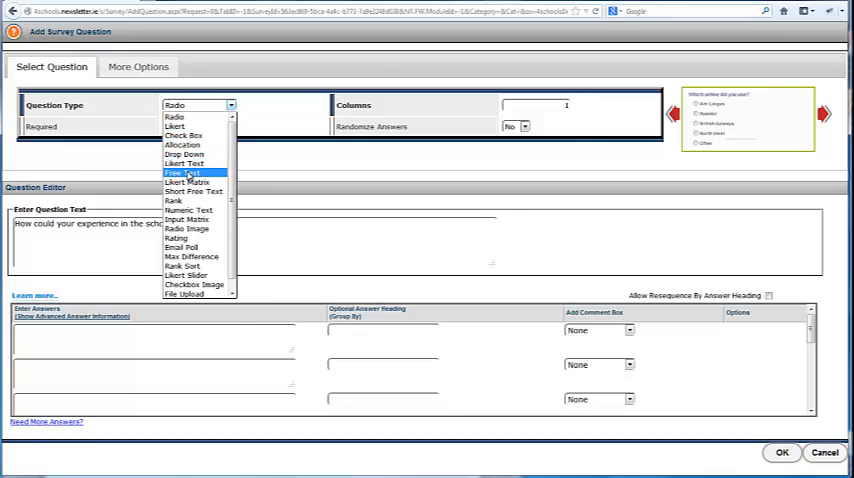
click(178, 172)
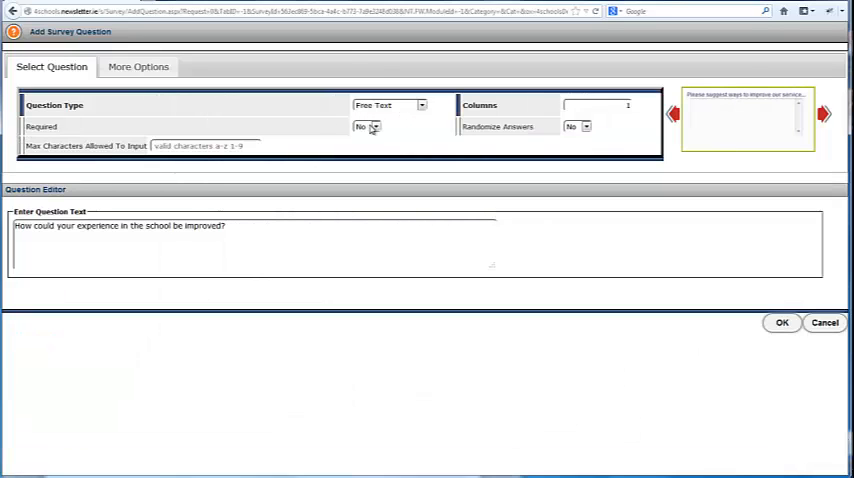
click(380, 126)
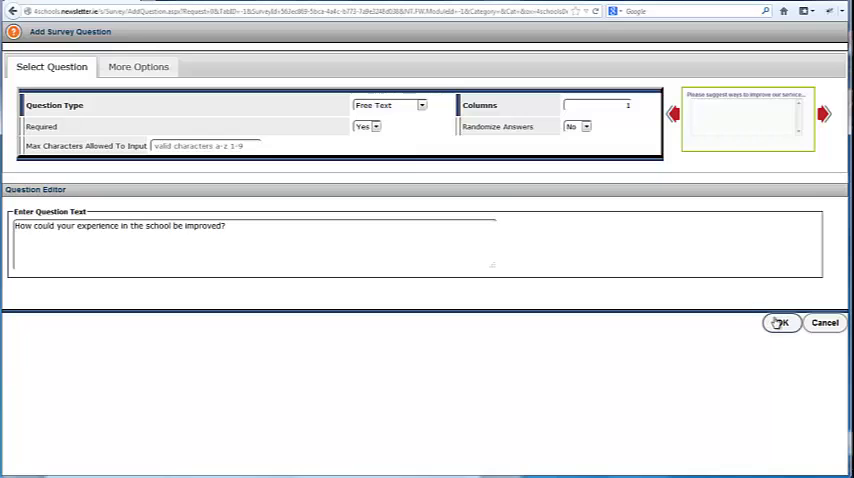
click(782, 324)
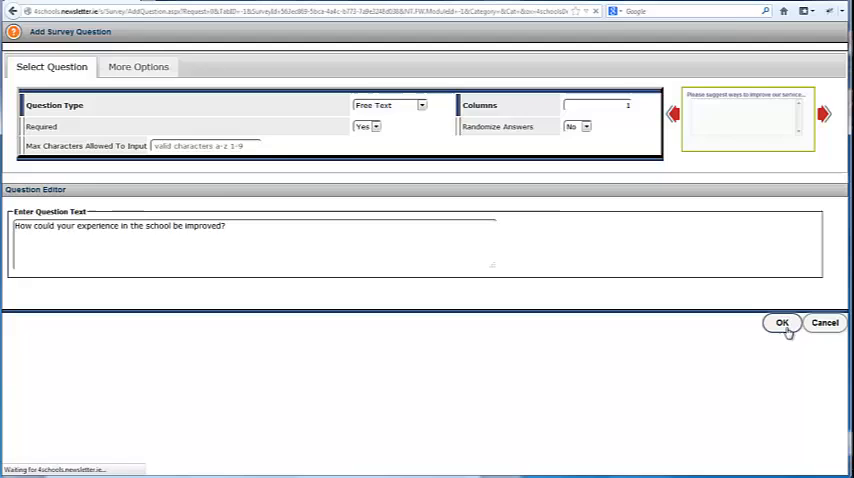
click(784, 324)
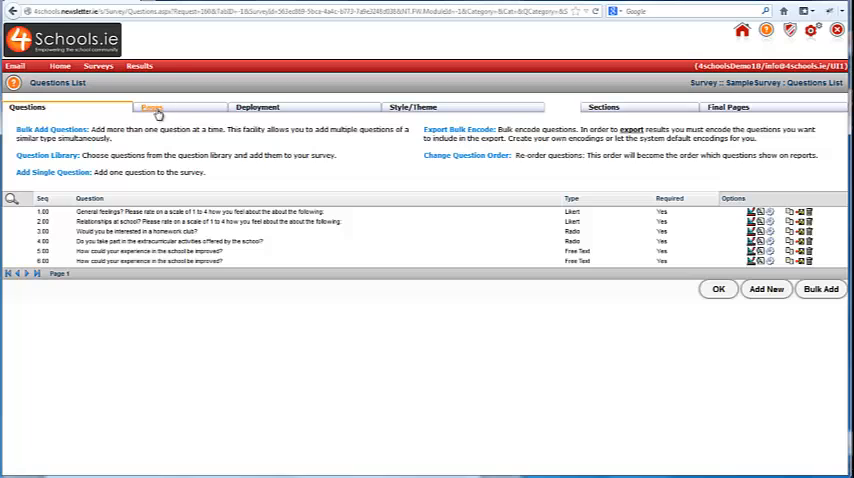
- In Page Design Layout, add a Simple Form with First Name, Last Name and Email Address
click(156, 108)
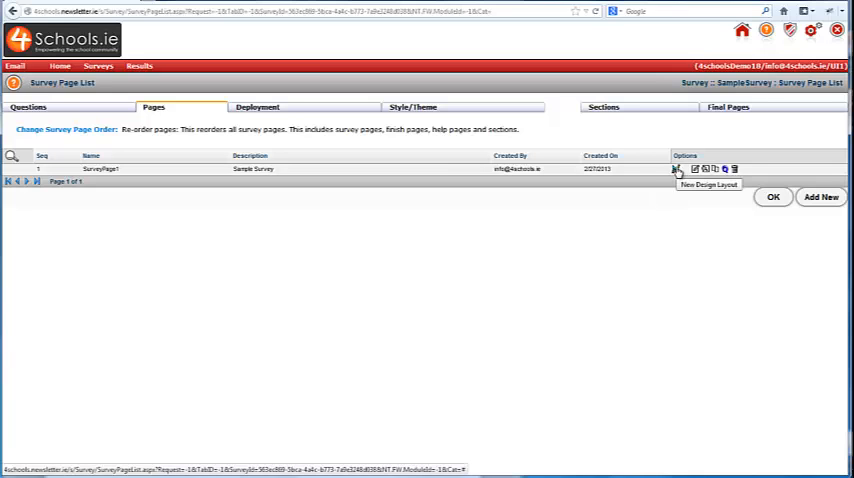
click(676, 168)
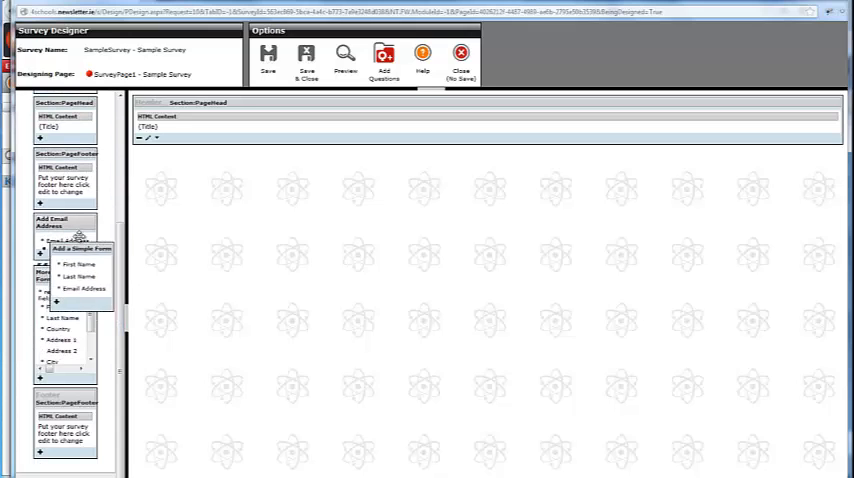
click(78, 248)
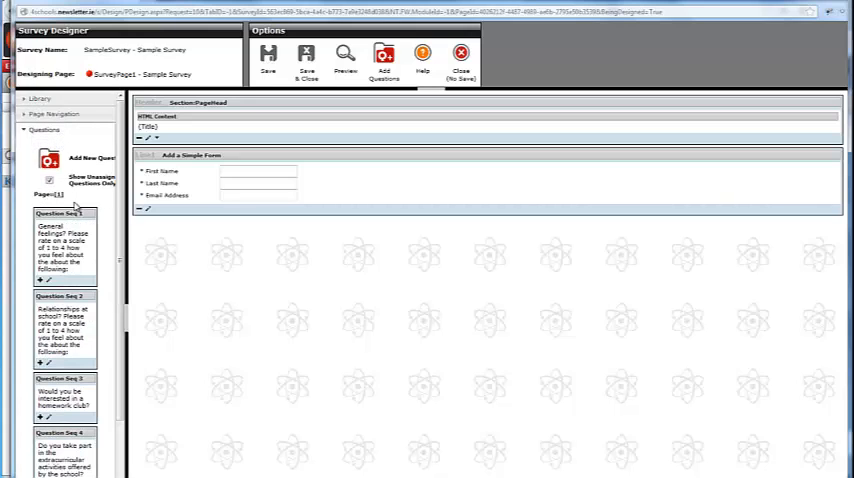
mouse_move(62, 212)
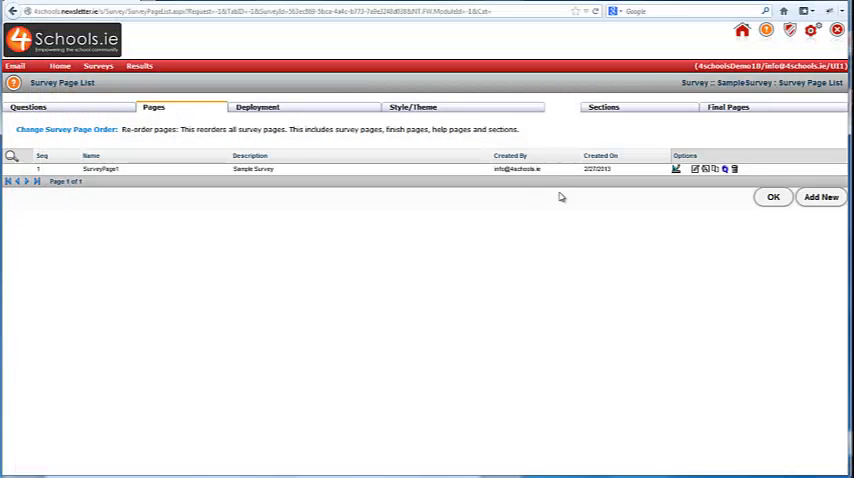
- View SampleSurvey's Web Site Deployment Link for sharing
click(262, 108)
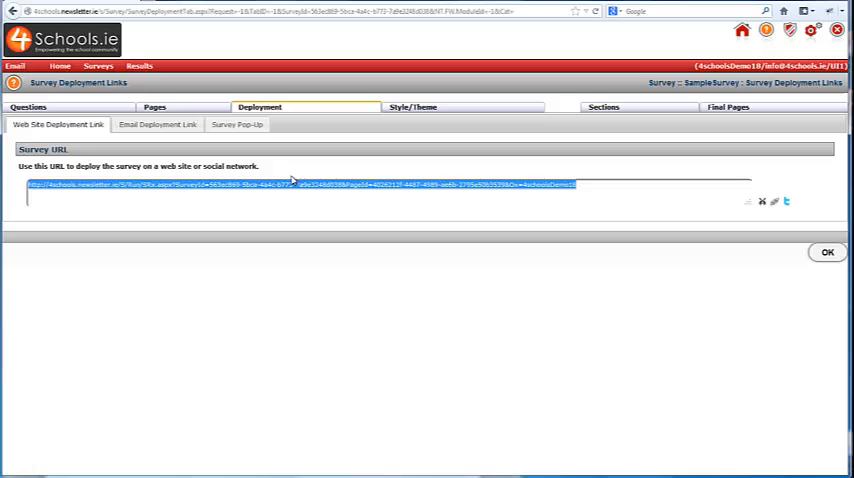
mouse_move(534, 174)
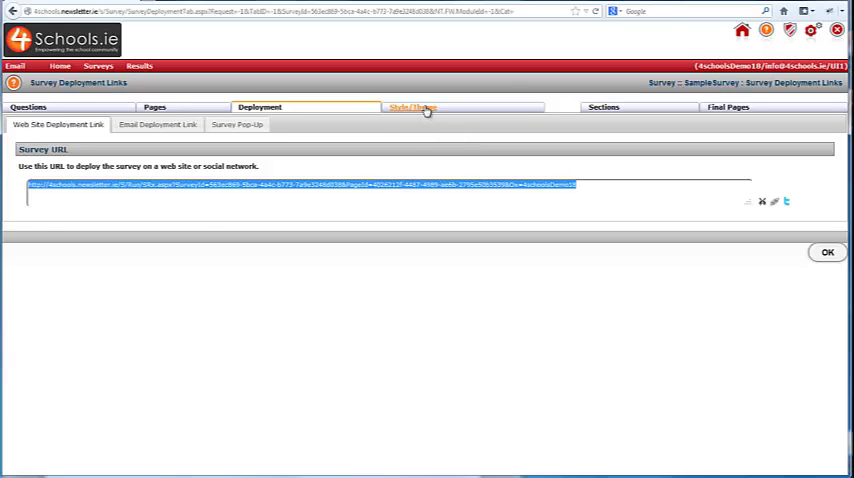
- Choose the 4Schools custom theme under Style/Theme and preview the survey
click(412, 108)
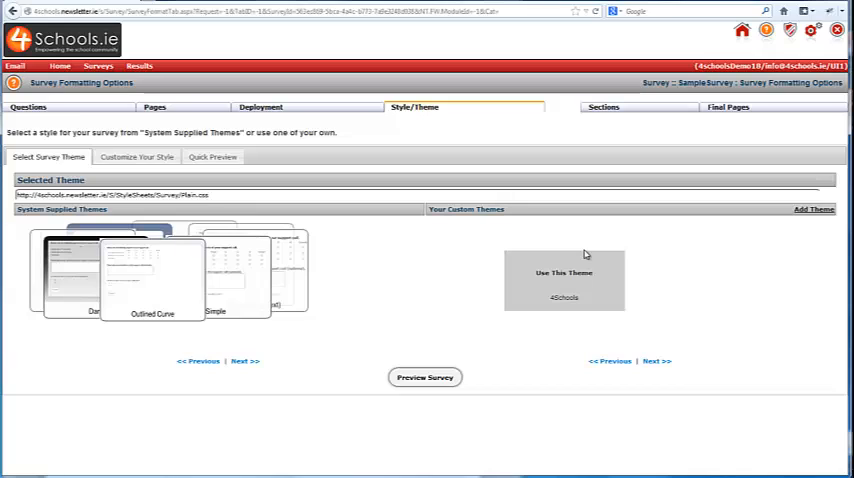
mouse_move(570, 276)
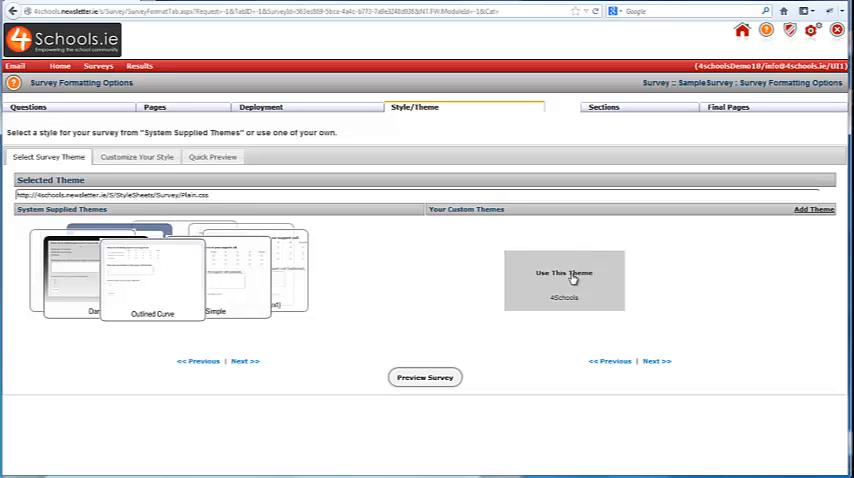
mouse_move(564, 278)
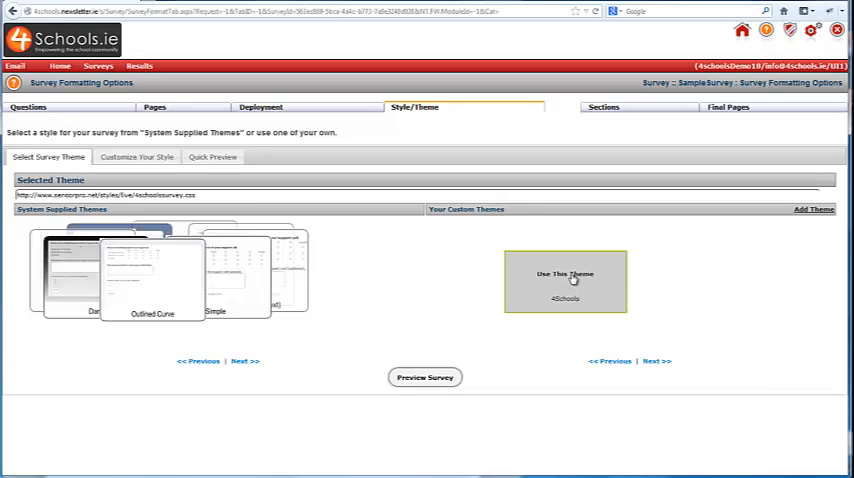
mouse_move(424, 376)
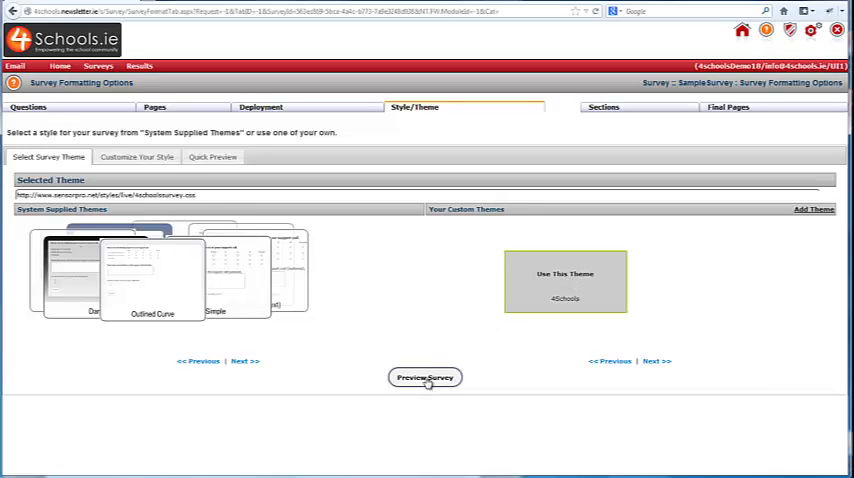
click(424, 376)
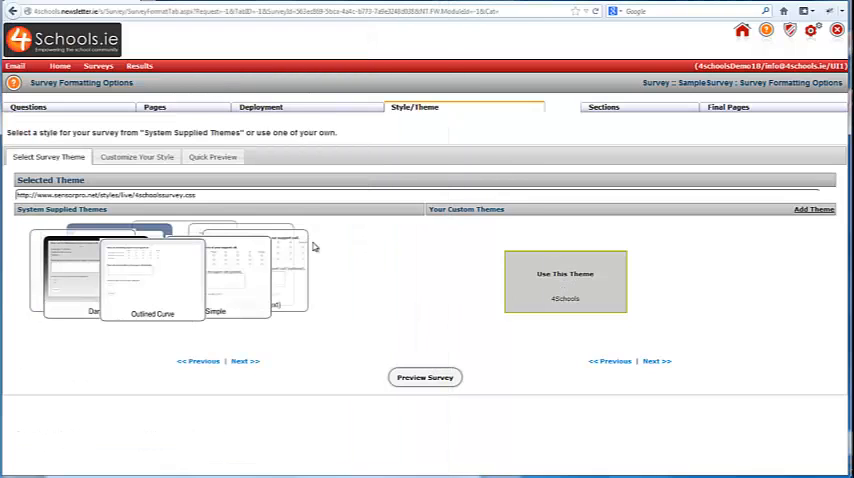
- Return to the surveys list showing SampleSurvey and Student surveys
click(104, 62)
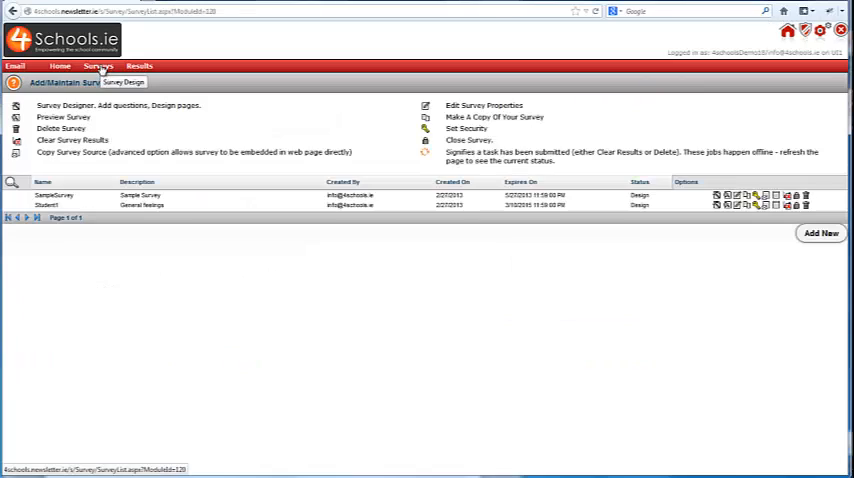
mouse_move(720, 200)
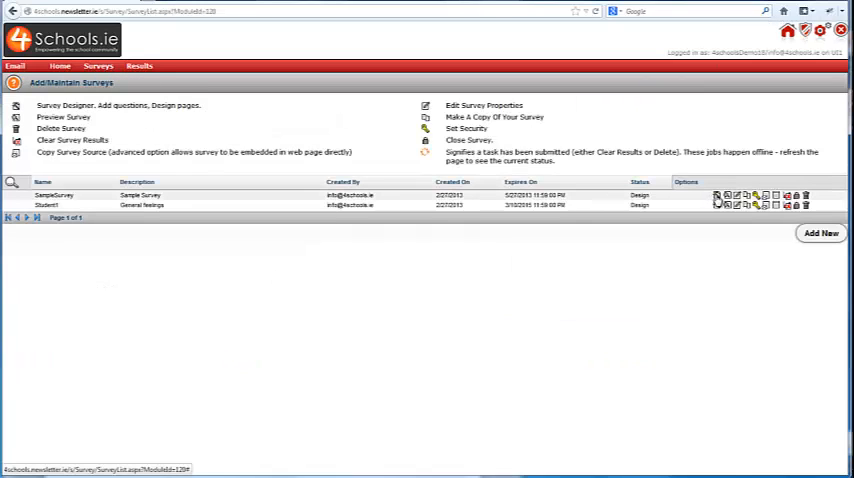
mouse_move(720, 204)
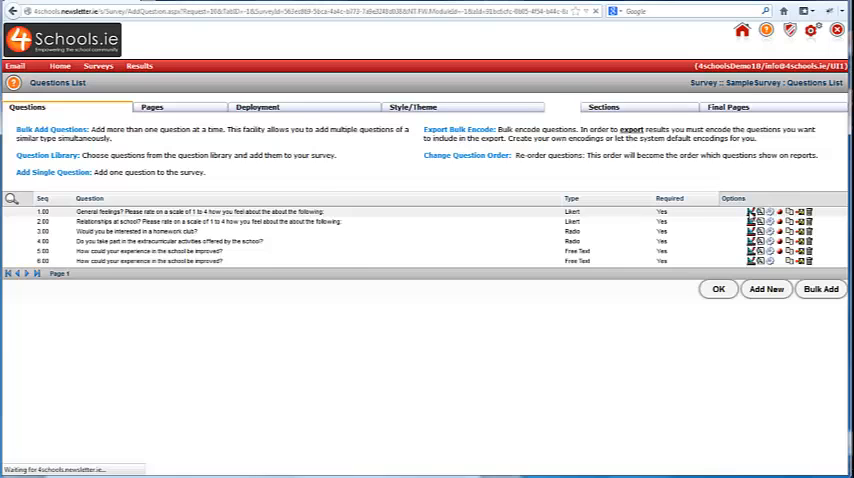
- View SampleSurvey's list of pages, then go back to the Surveys home page
click(752, 212)
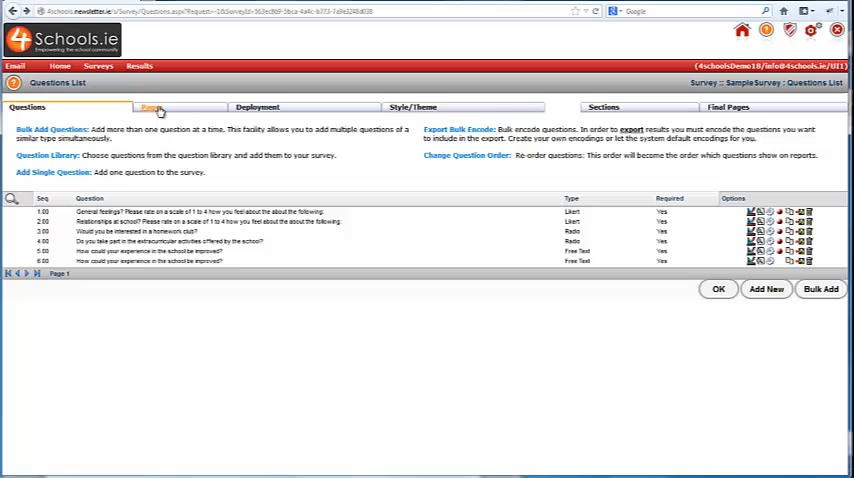
click(172, 108)
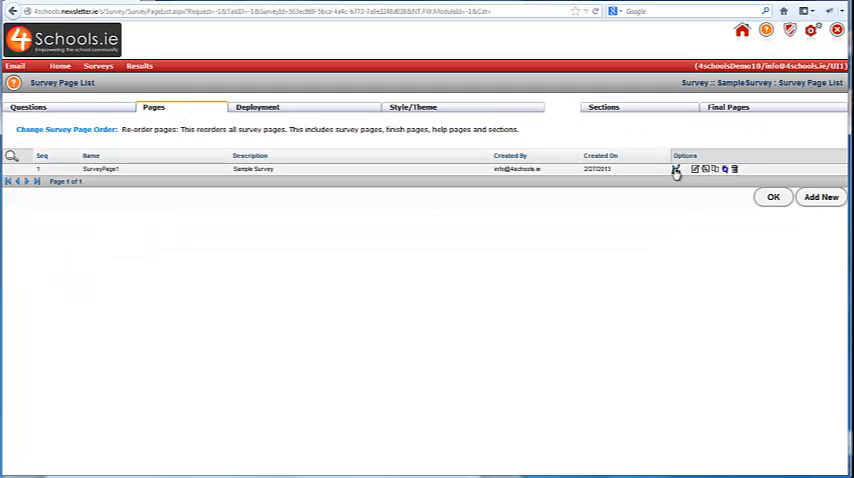
click(696, 170)
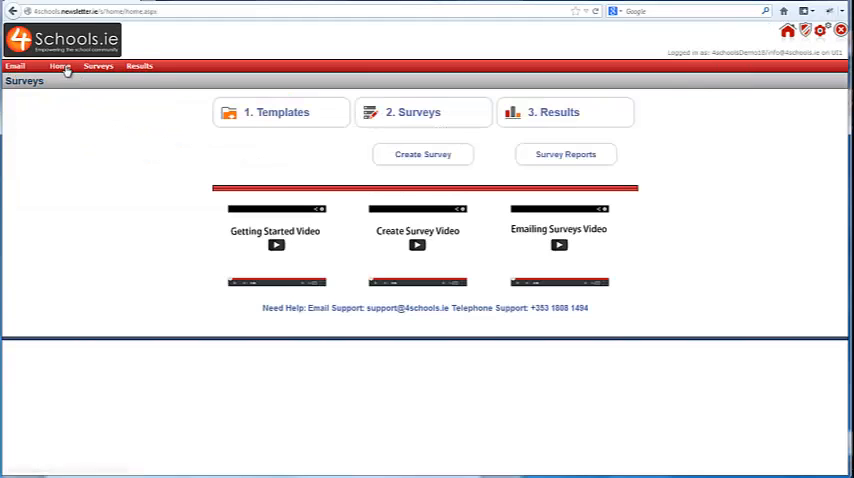
mouse_move(442, 272)
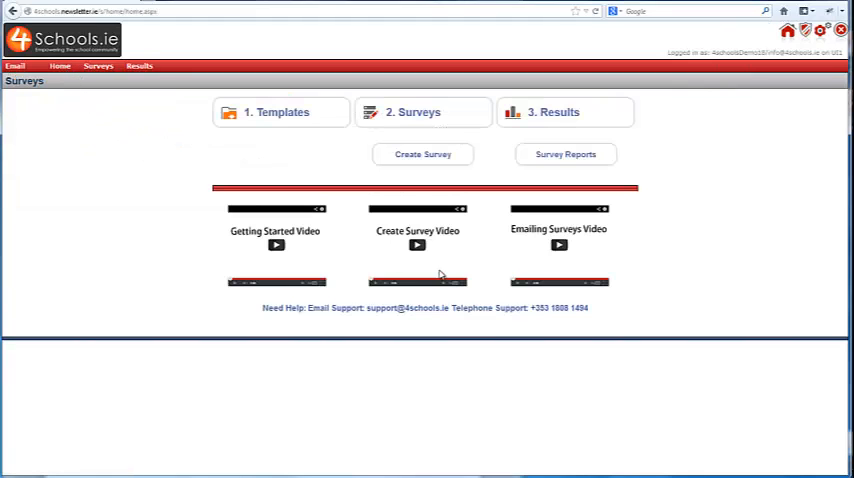